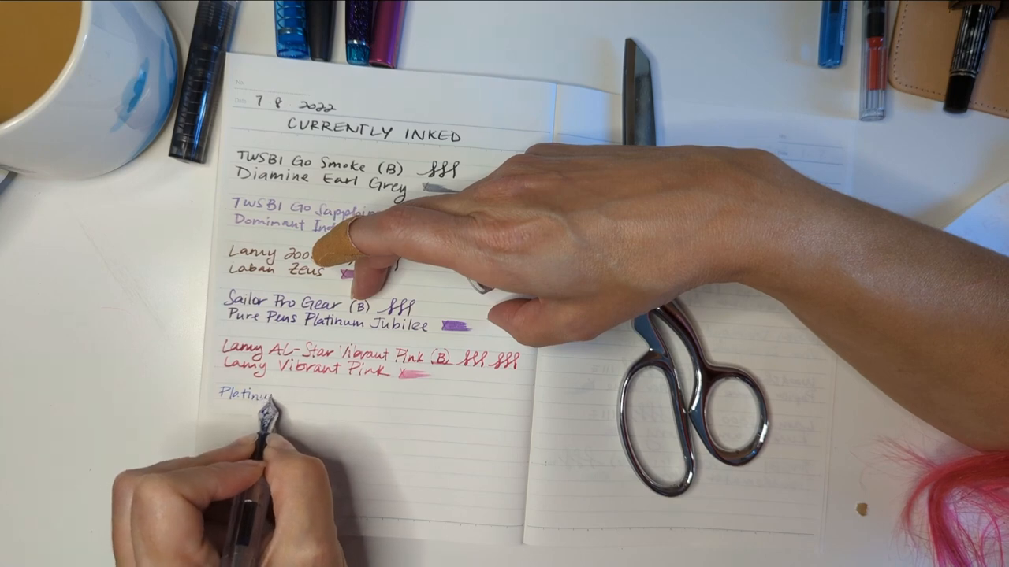
type("377")
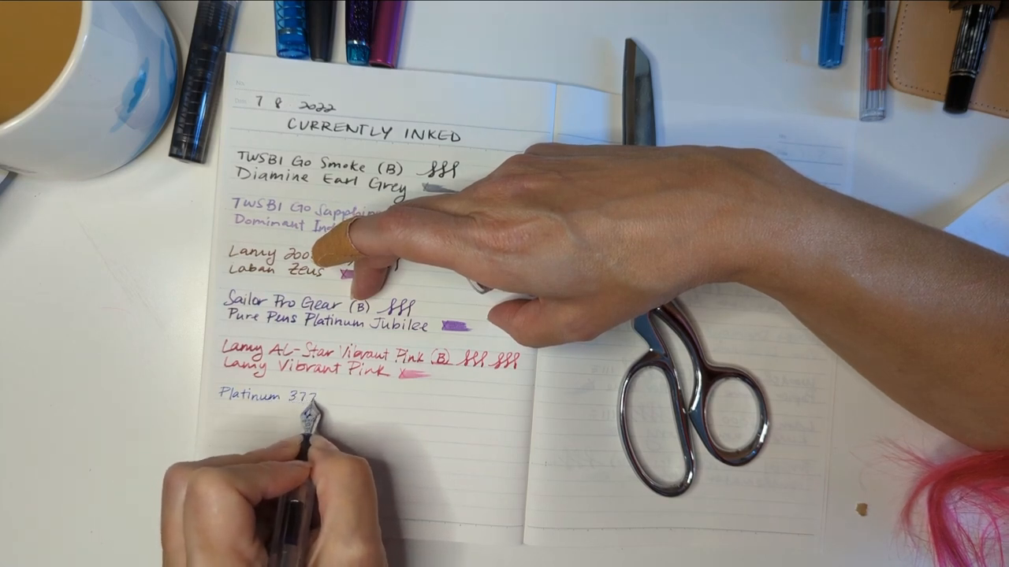